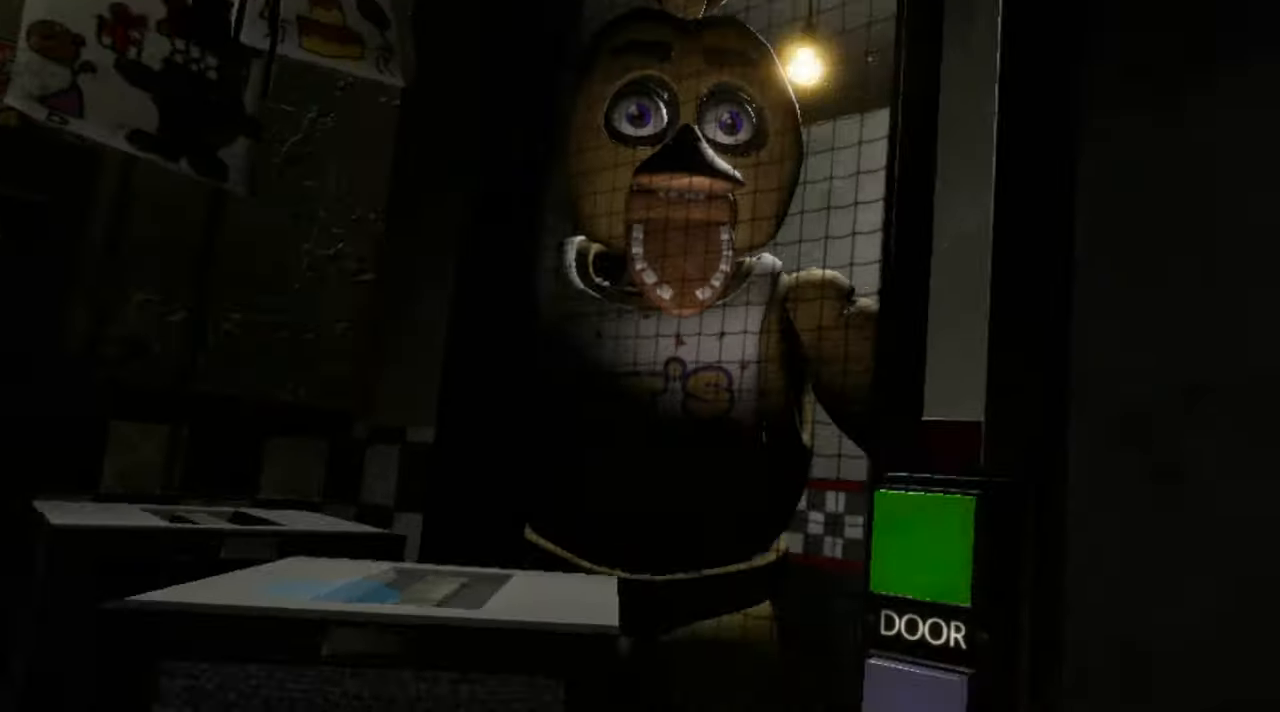
left_click(930, 536)
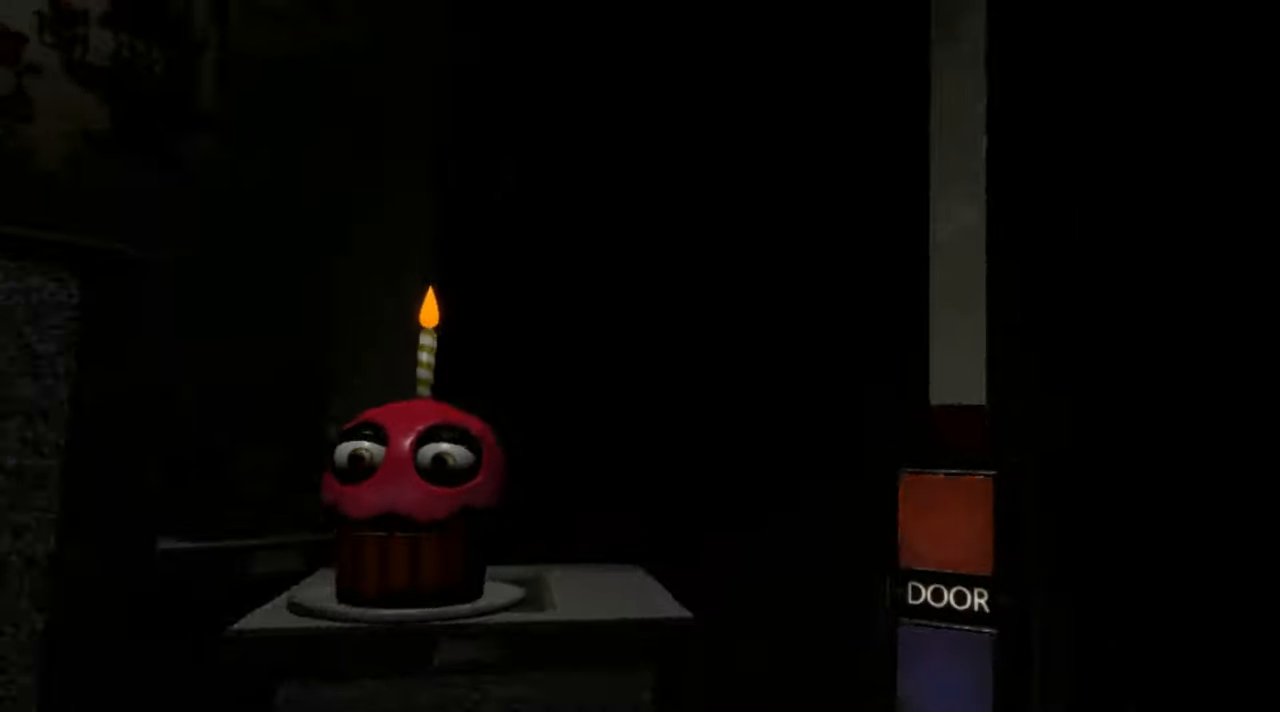
left_click(950, 530)
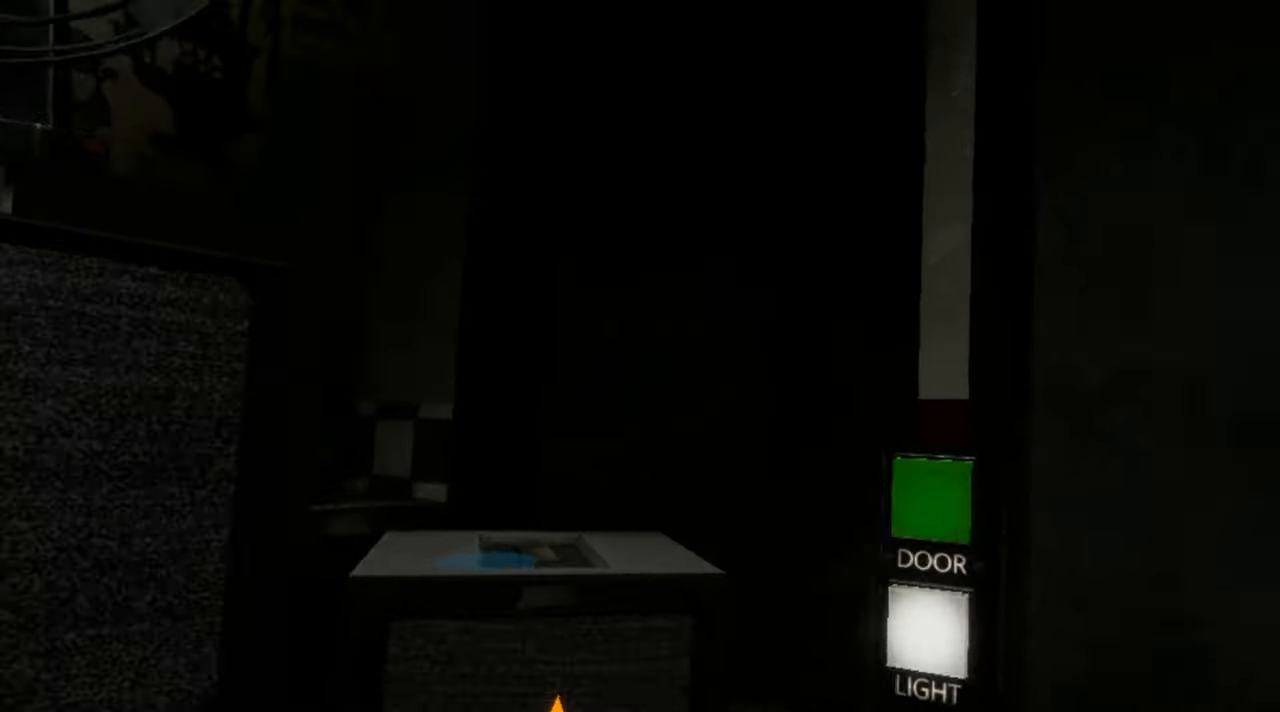
mouse_move(640, 350)
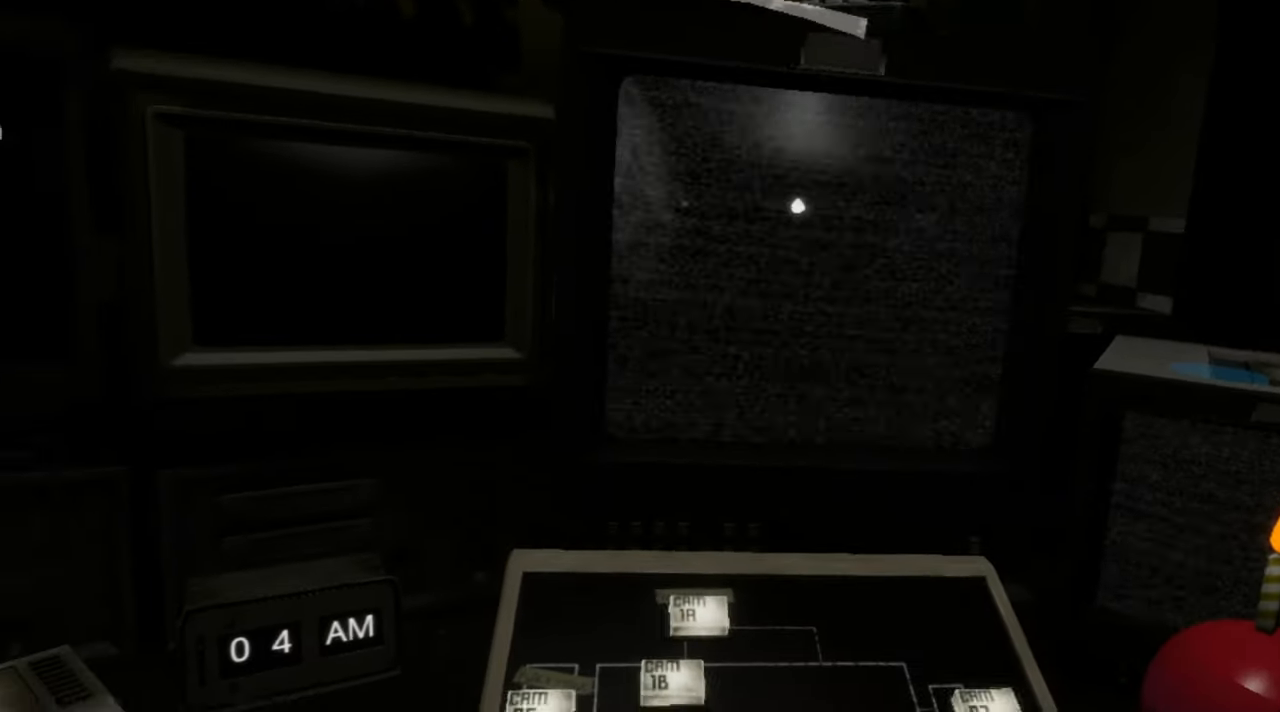